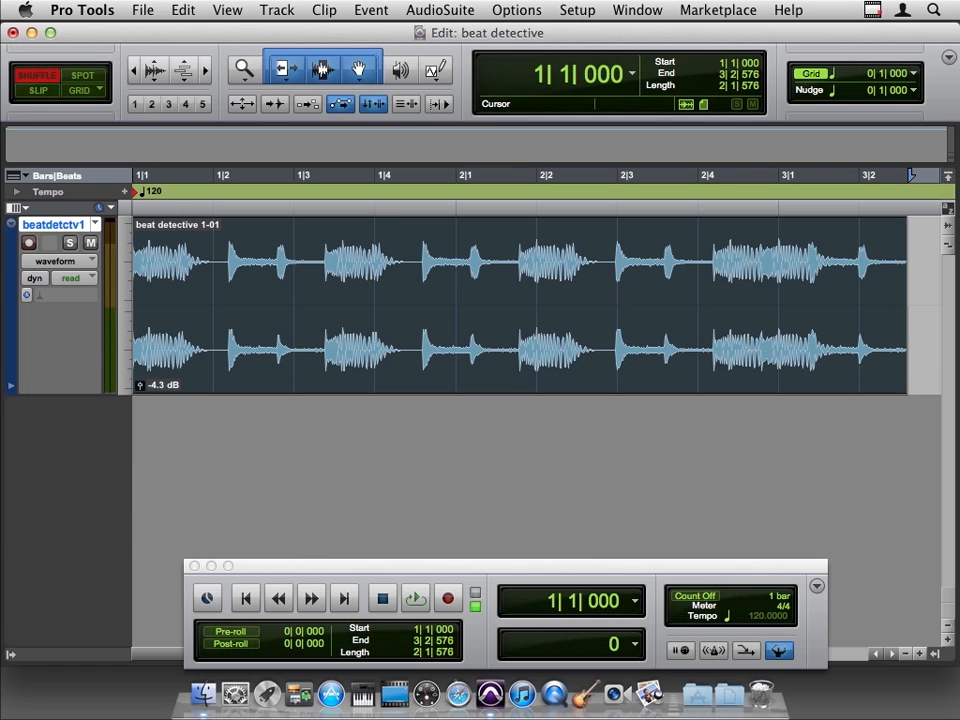
# Step: Open the Event menu to reach the Beat Detective command
pyautogui.click(371, 10)
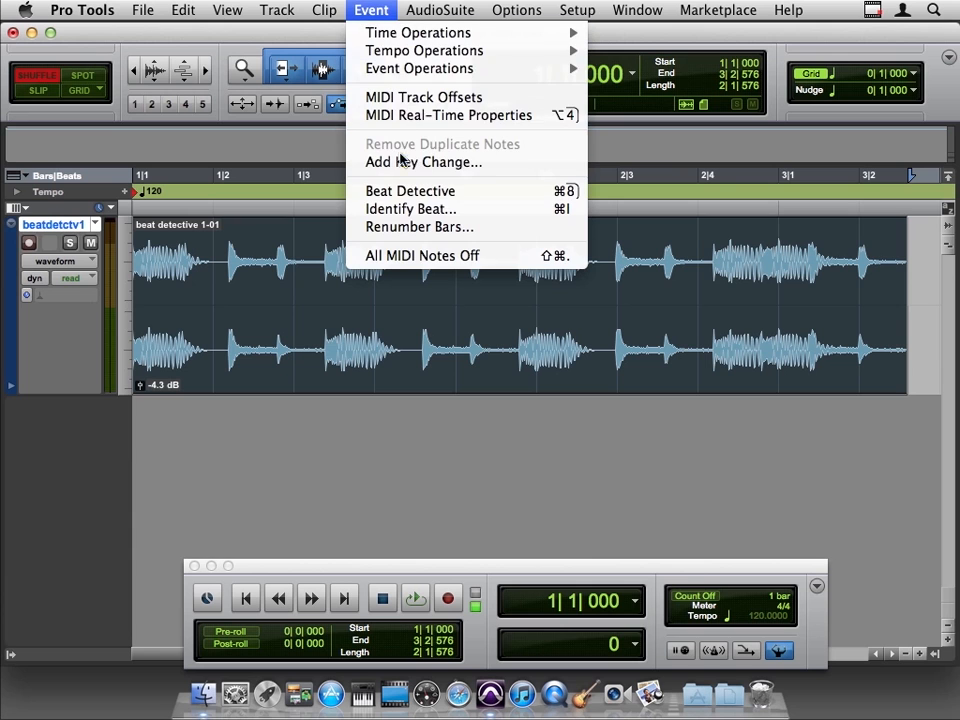
pyautogui.moveTo(410, 191)
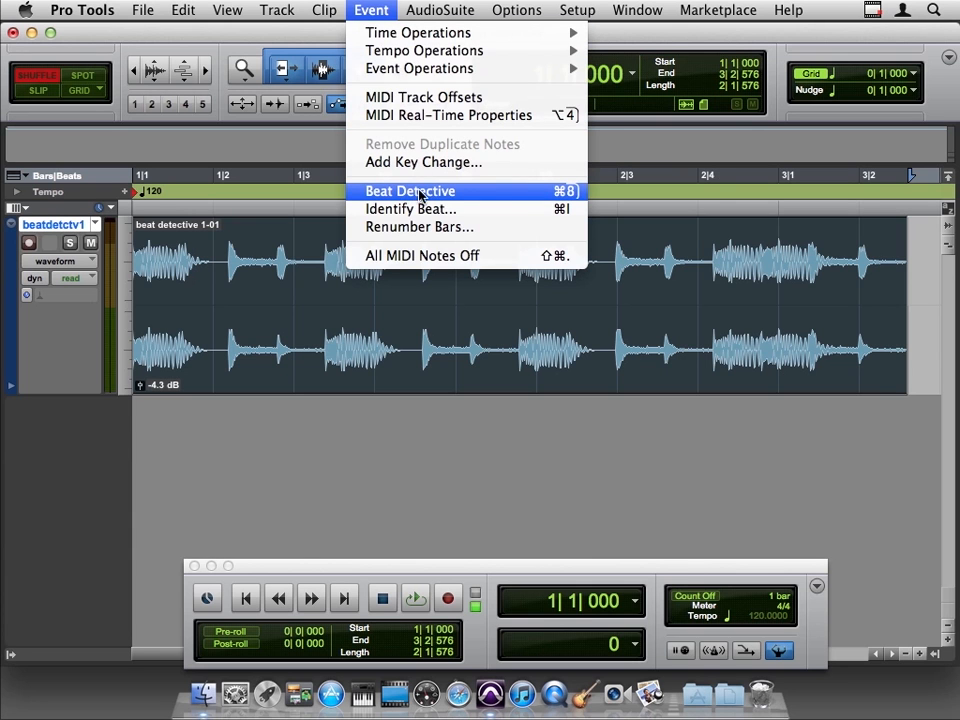
pyautogui.moveTo(461, 196)
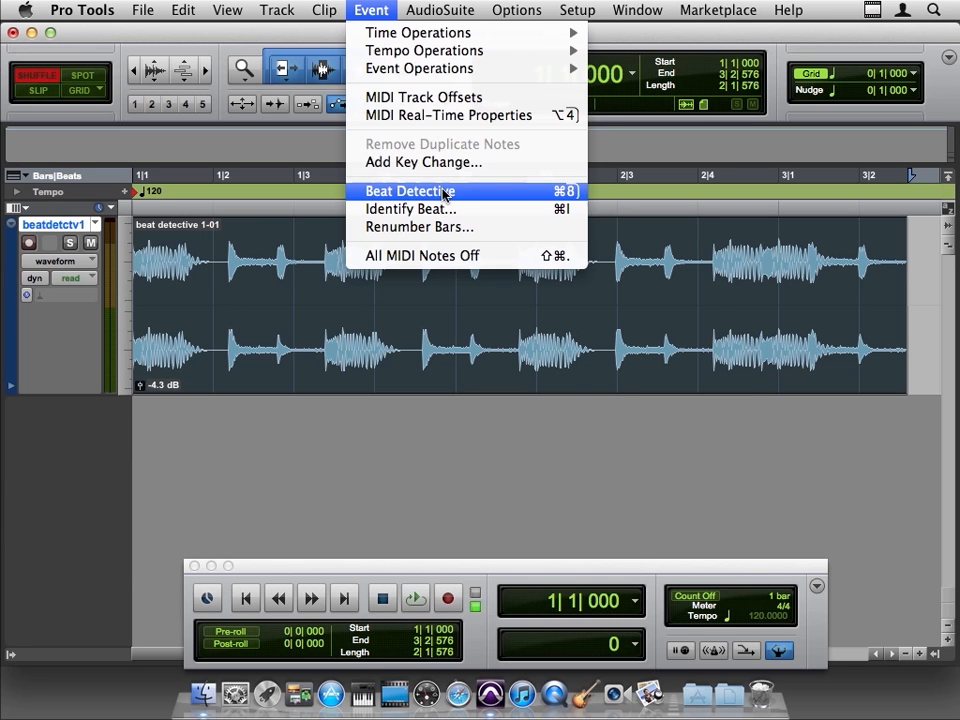
# Step: Open Beat Detective and set its operation to Audio, briefly trying MIDI first
pyautogui.click(409, 191)
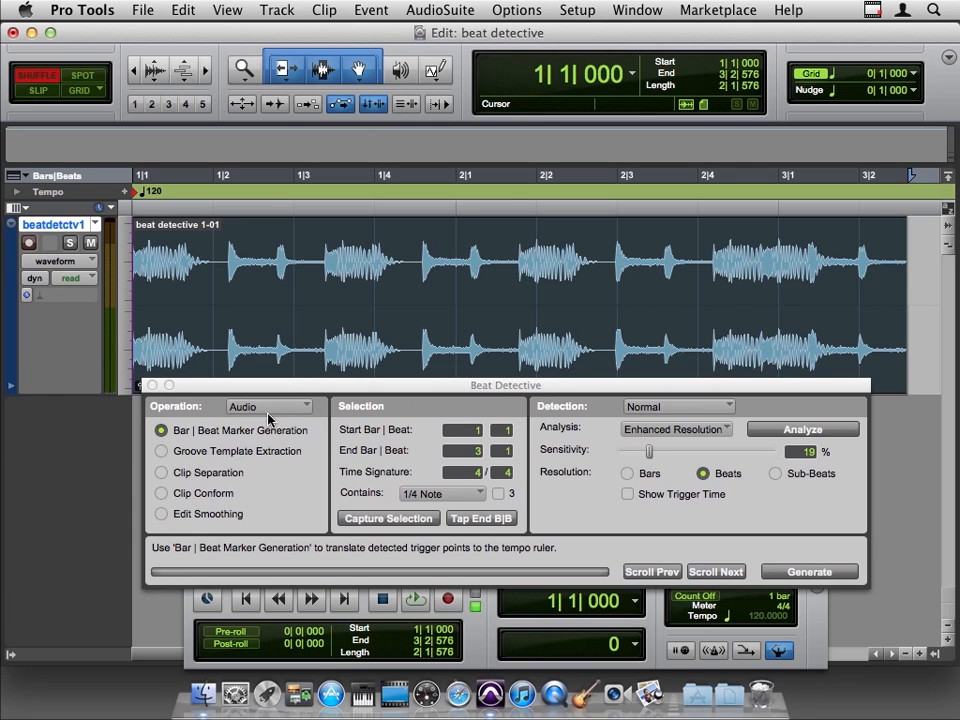
pyautogui.click(265, 406)
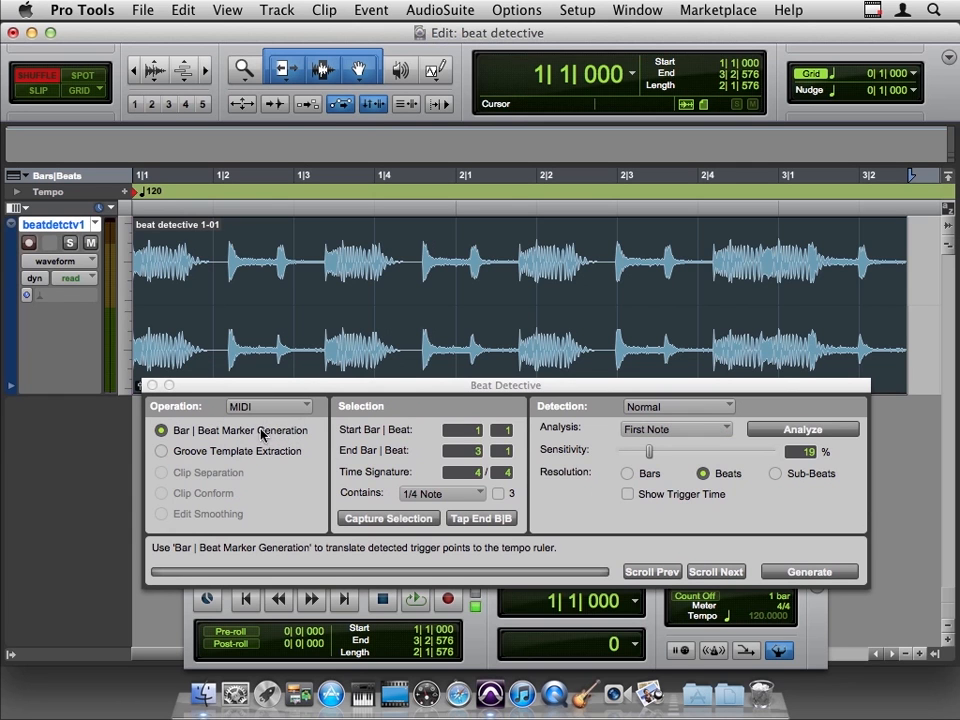
pyautogui.click(268, 406)
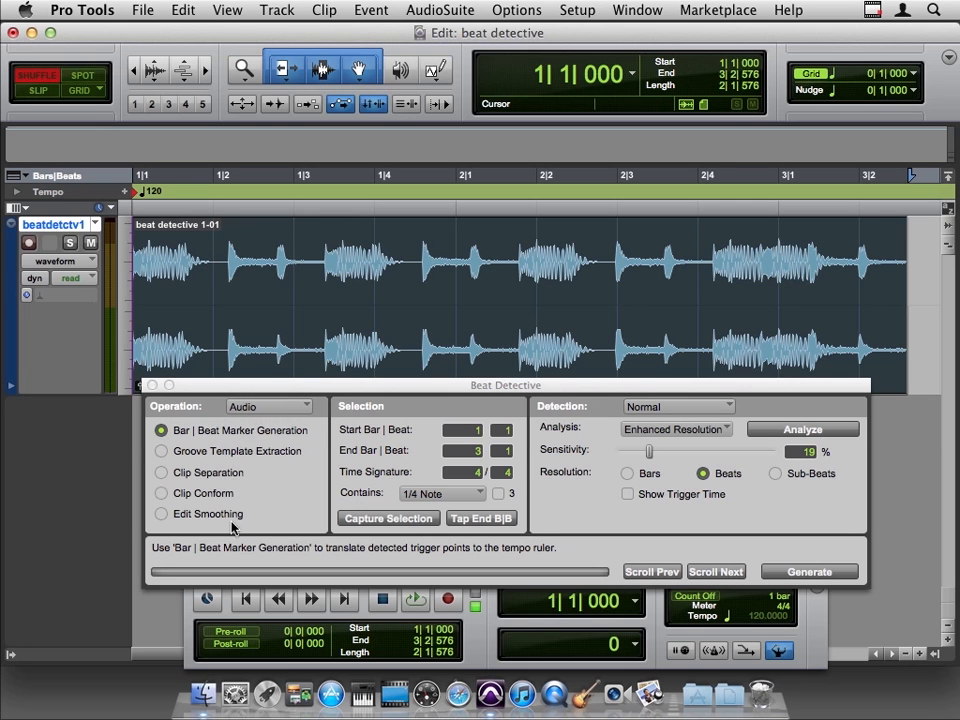
pyautogui.moveTo(280, 497)
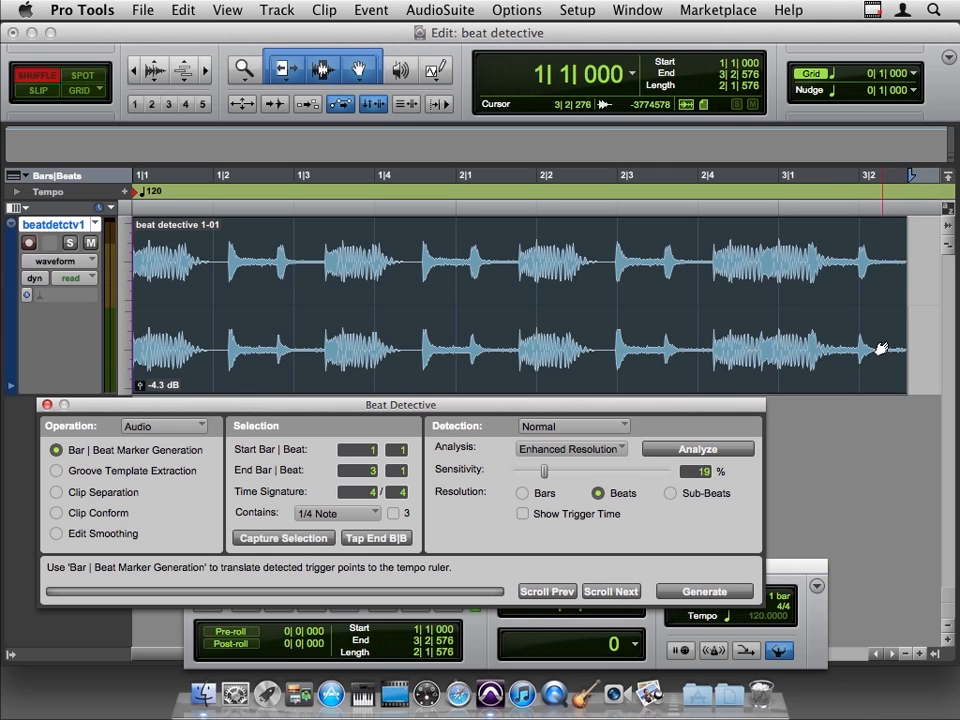
pyautogui.moveTo(795, 540)
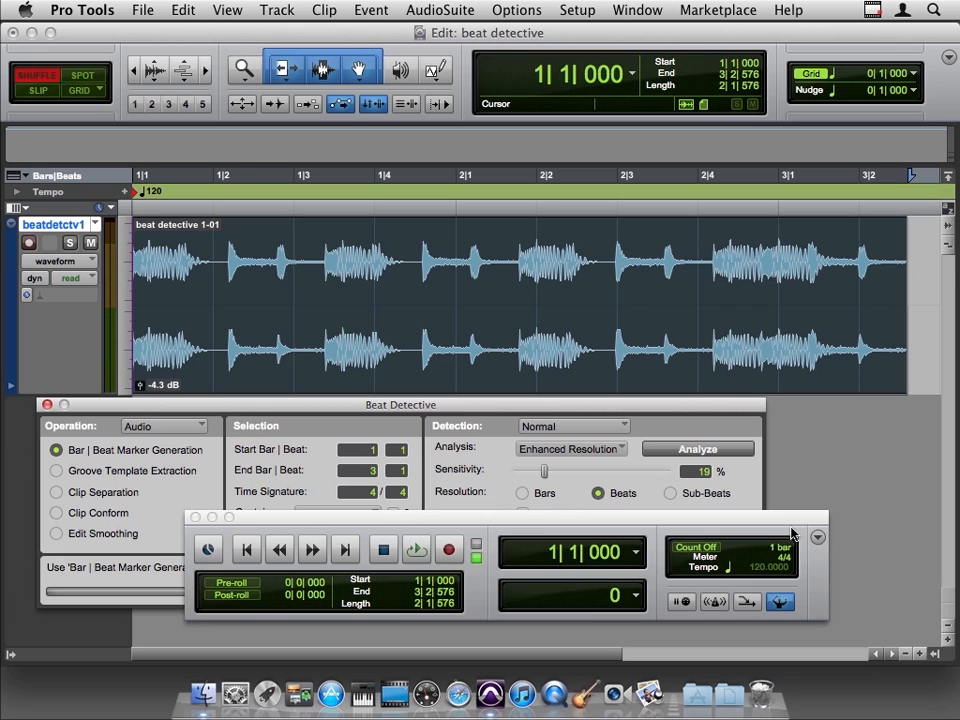
pyautogui.click(780, 601)
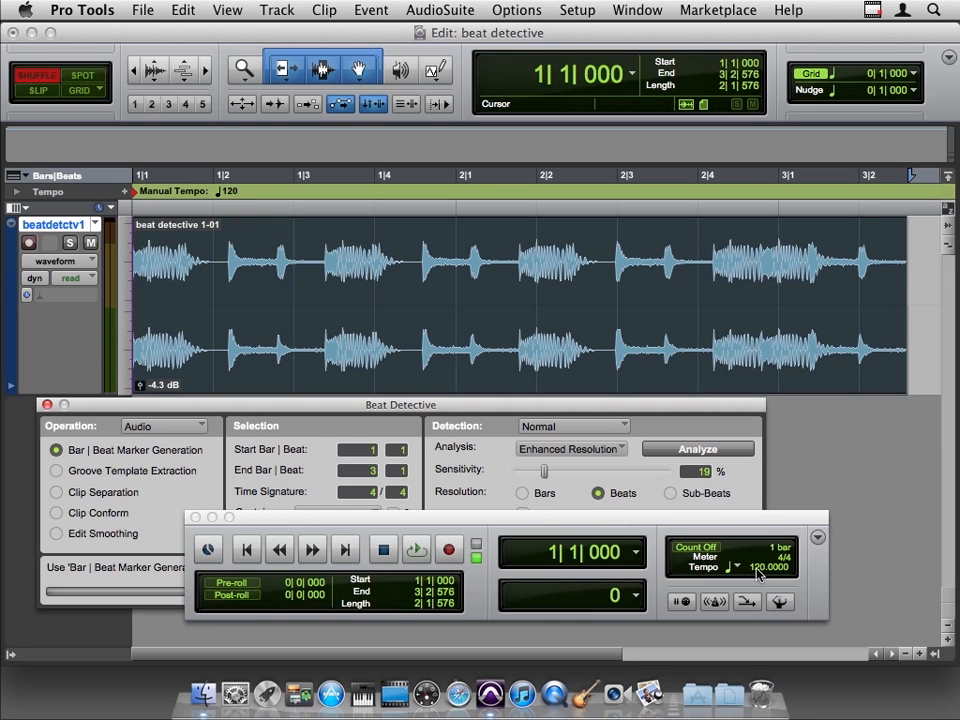
pyautogui.moveTo(755, 575); pyautogui.dragTo(755, 585)
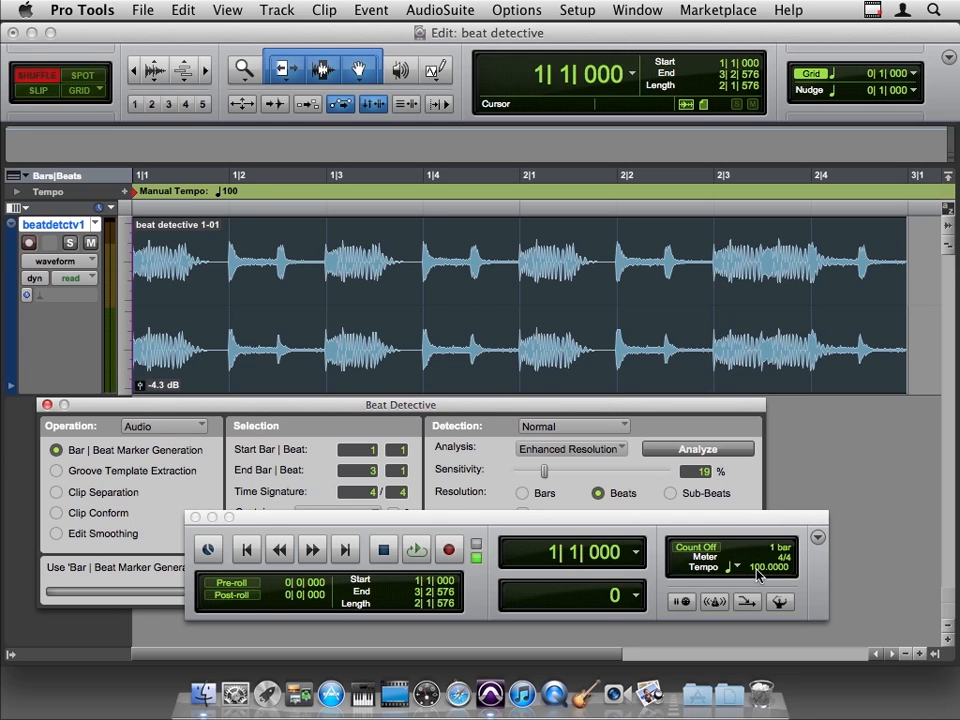
pyautogui.click(228, 191)
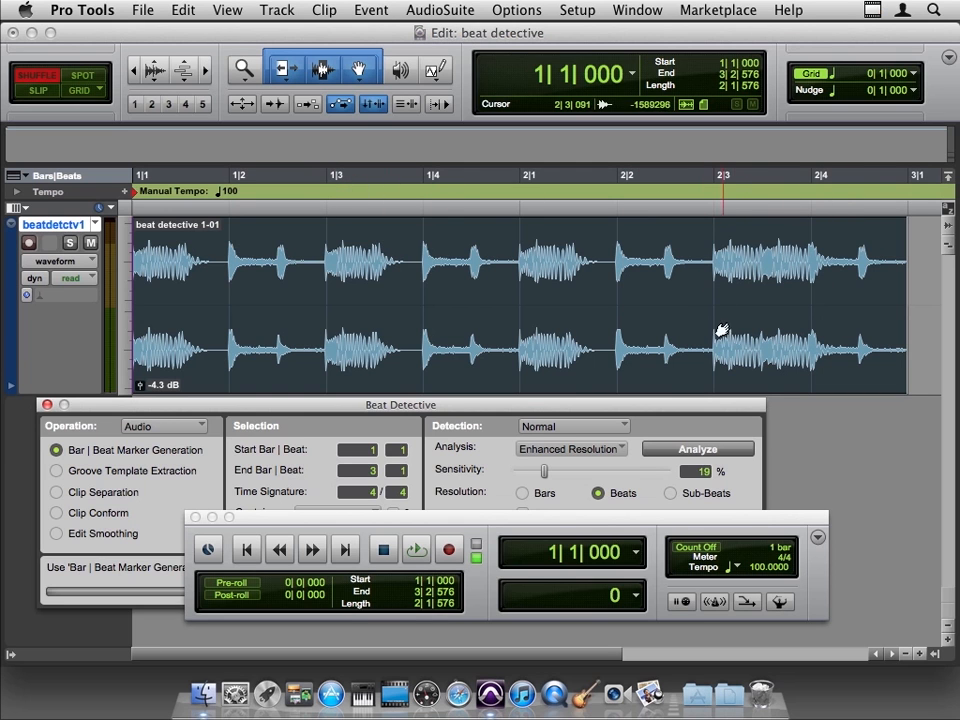
pyautogui.click(780, 601)
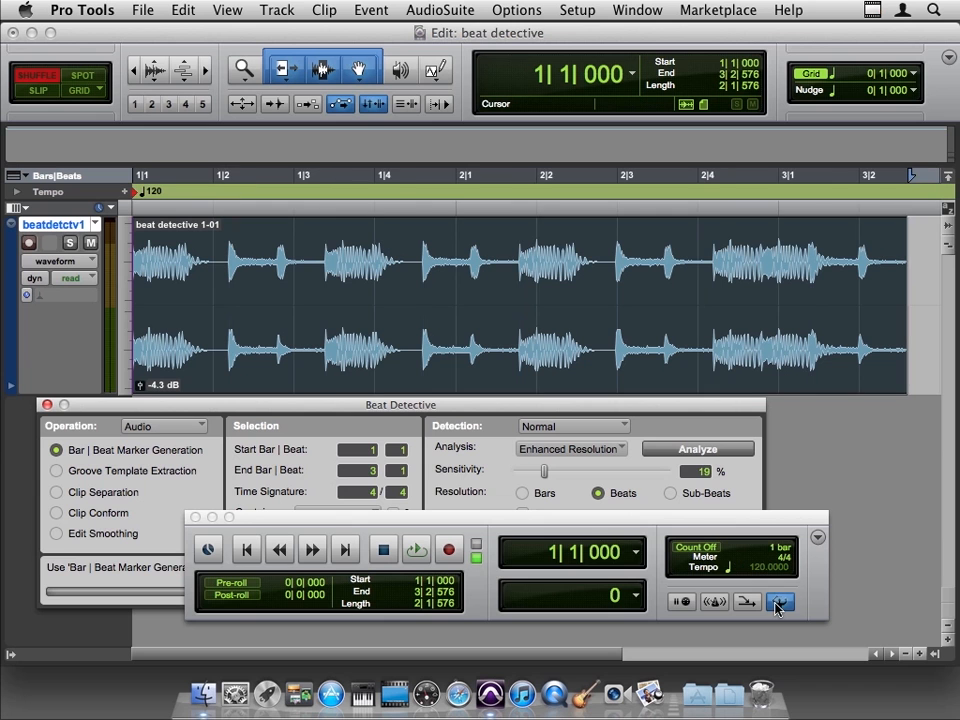
pyautogui.moveTo(781, 601)
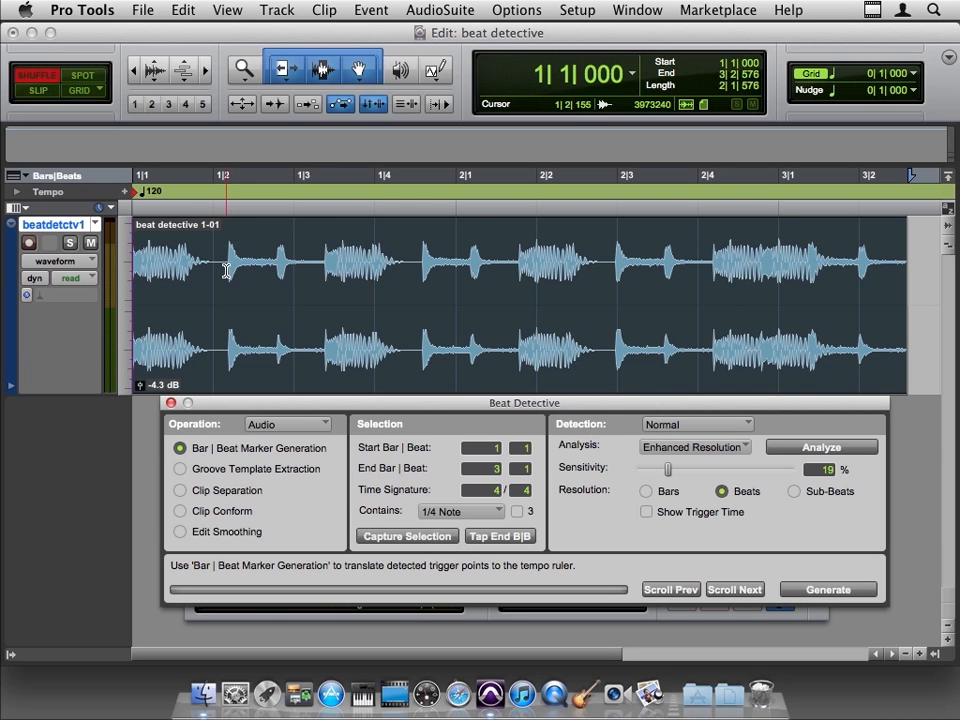
# Step: Bring Beat Detective forward, showing bars 1–3 in 4/4 with quarter-note resolution
pyautogui.click(385, 260)
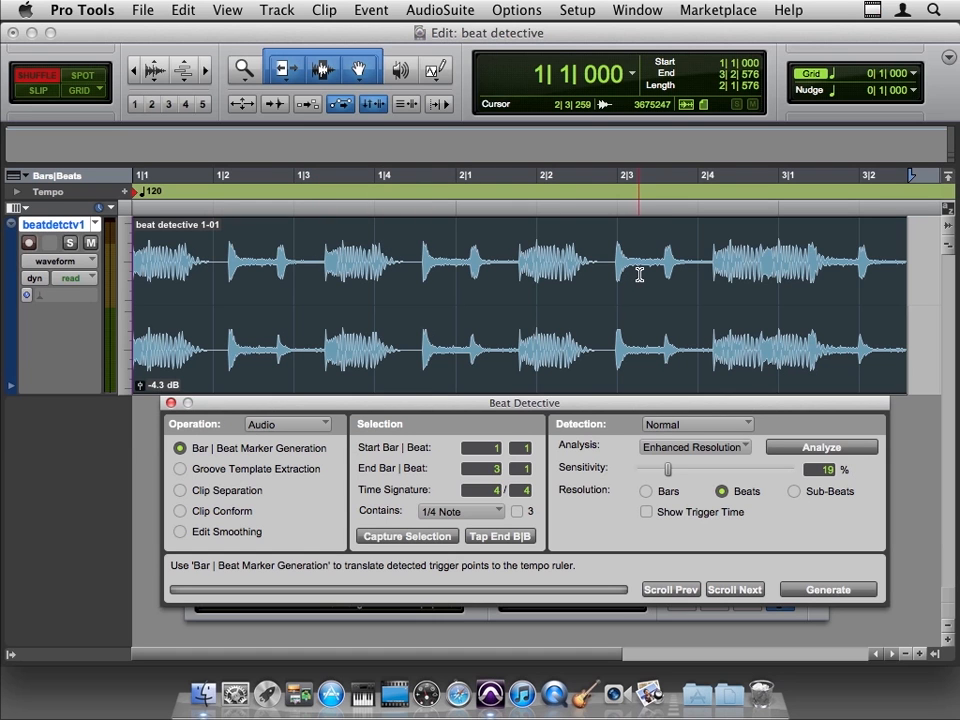
pyautogui.click(549, 262)
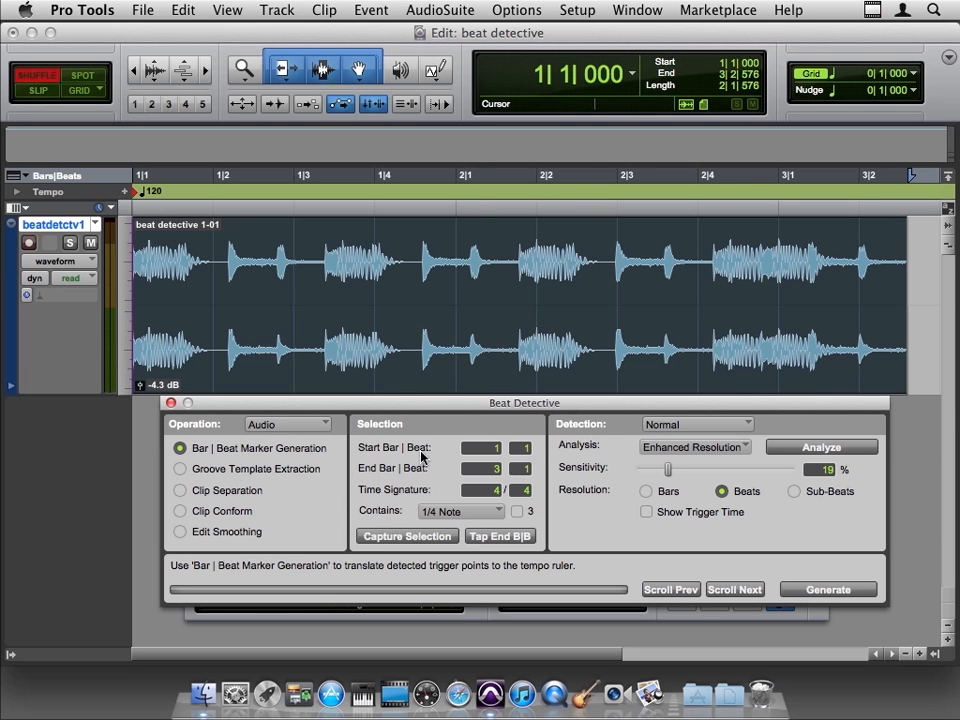
pyautogui.moveTo(410, 520)
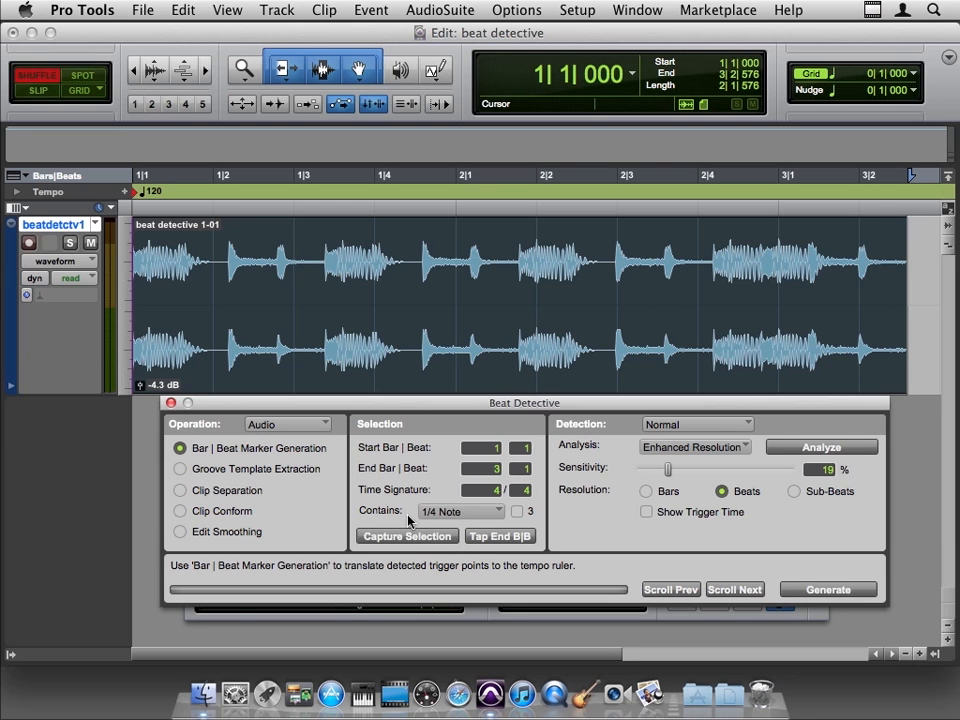
# Step: Capture bars 1 to 3|2, analyze the loop, and settle sensitivity at 17%
pyautogui.click(407, 536)
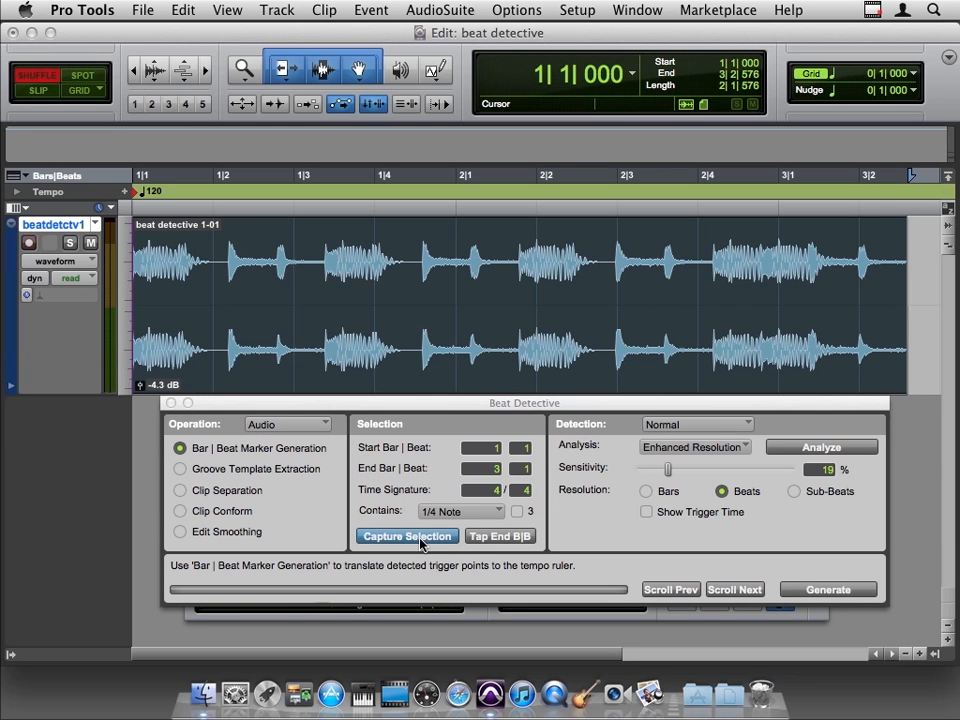
pyautogui.click(407, 536)
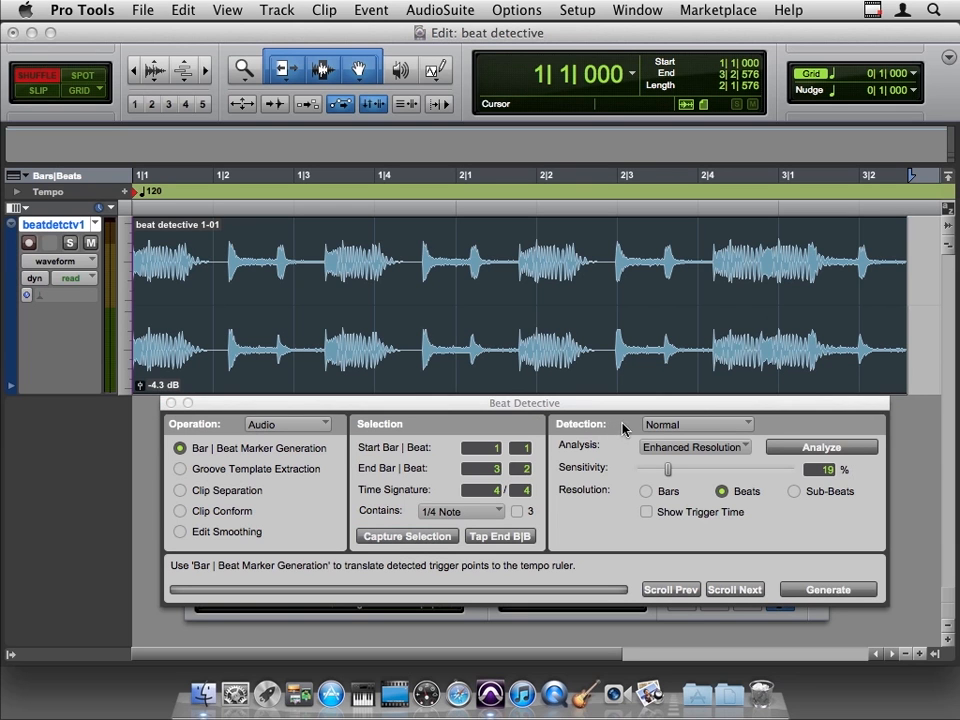
pyautogui.moveTo(673, 449)
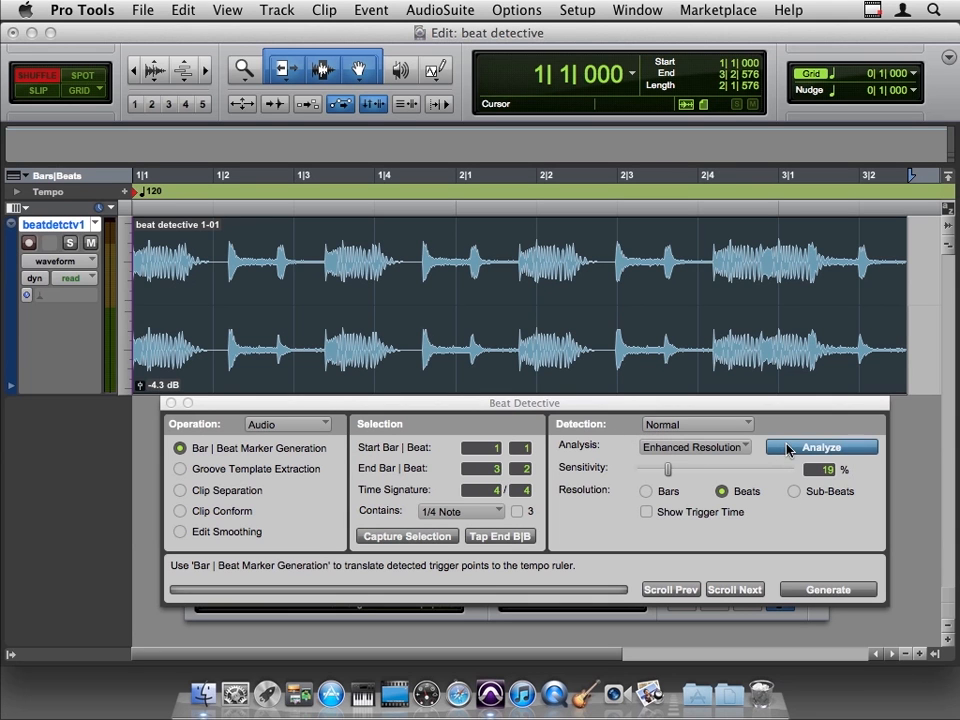
pyautogui.click(821, 446)
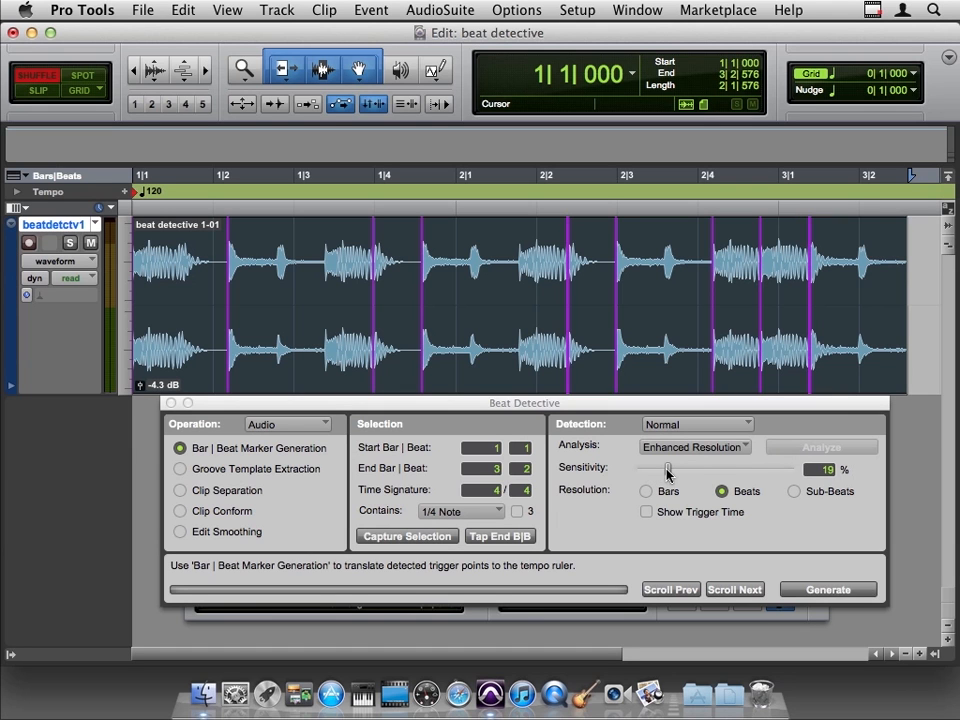
pyautogui.moveTo(667, 469); pyautogui.dragTo(697, 469)
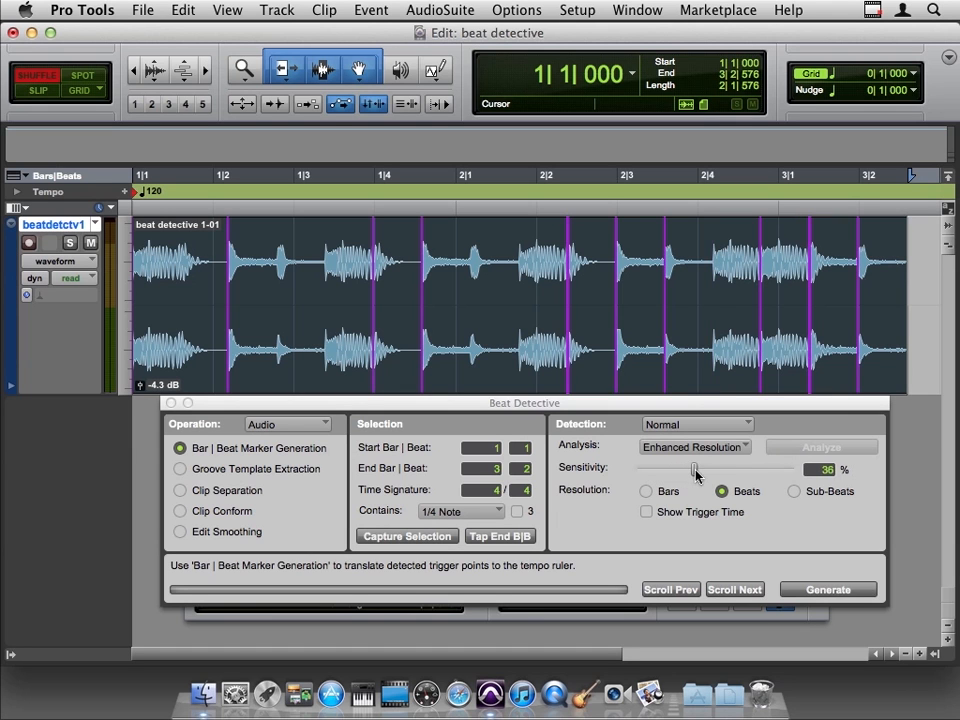
pyautogui.moveTo(694, 469); pyautogui.dragTo(719, 469)
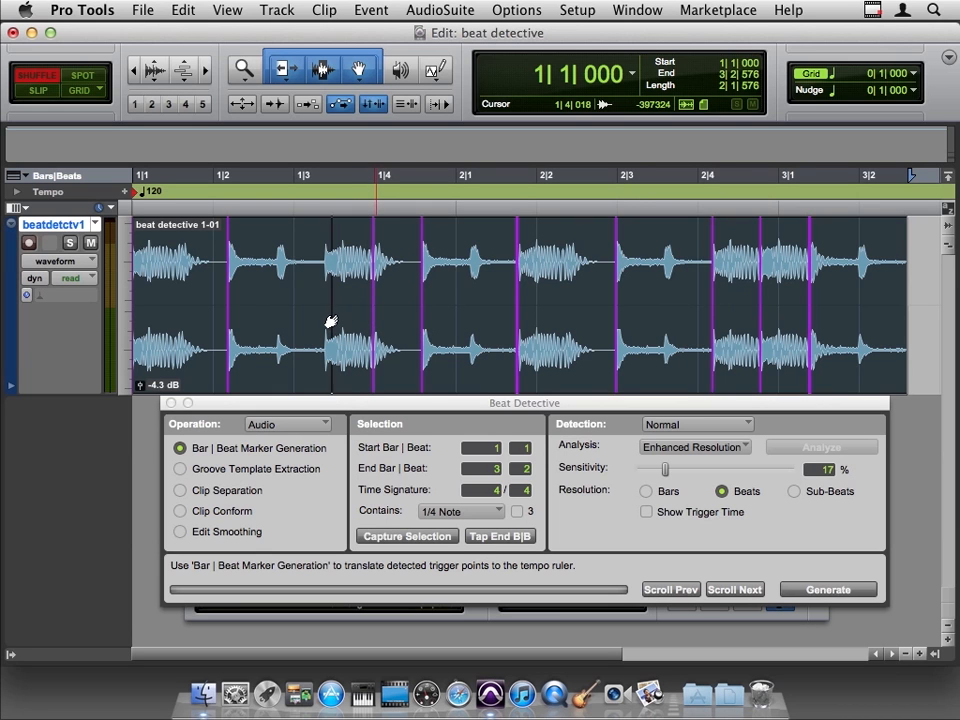
pyautogui.moveTo(323, 323)
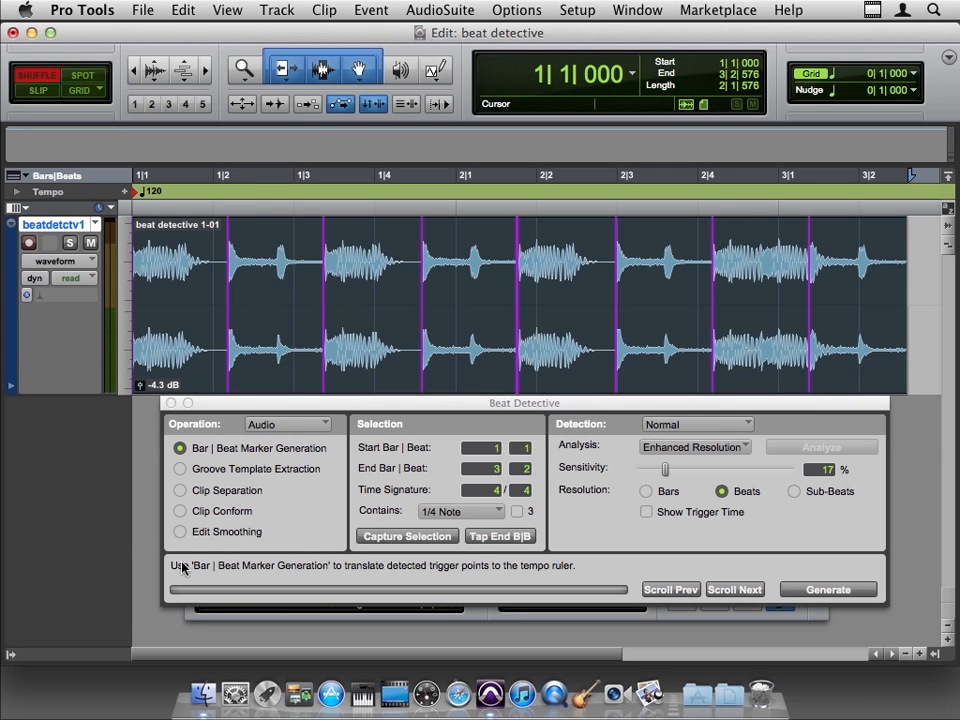
pyautogui.moveTo(258, 577)
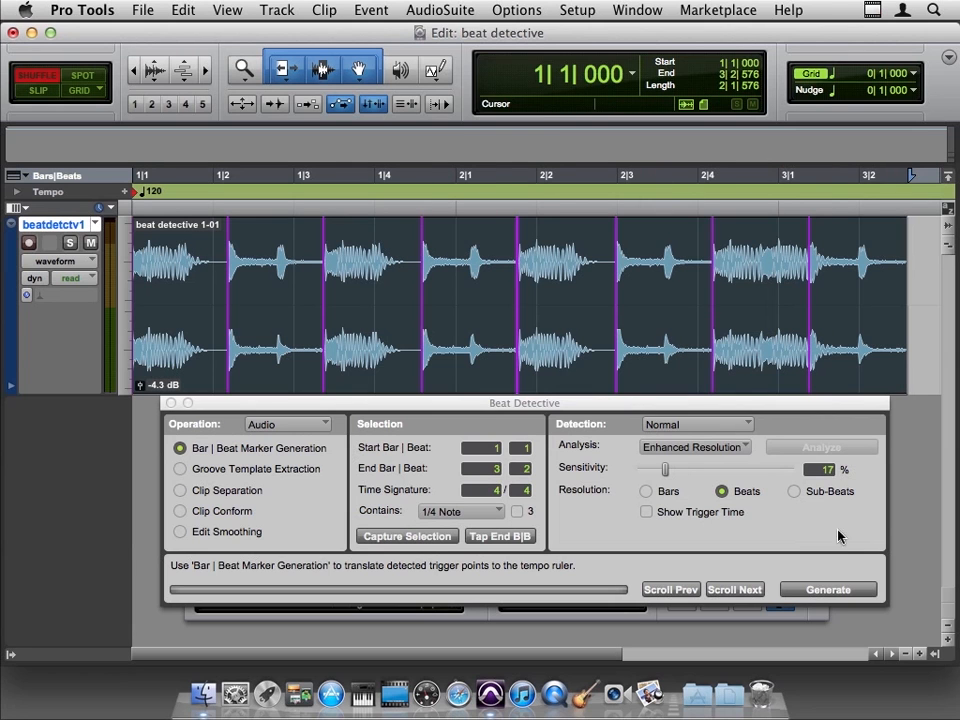
pyautogui.moveTo(845, 590)
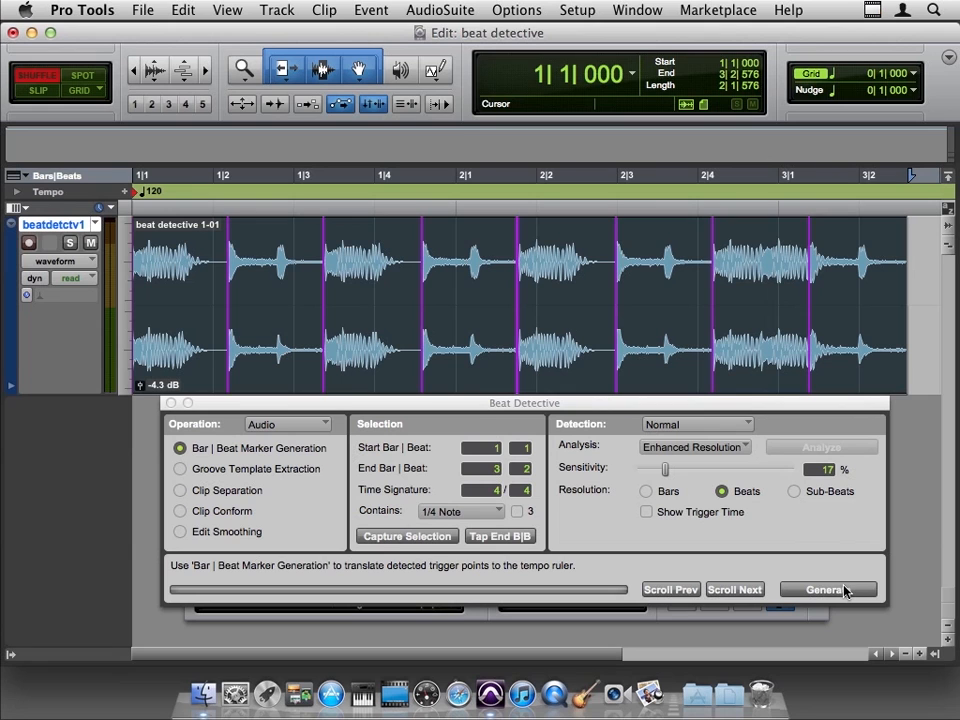